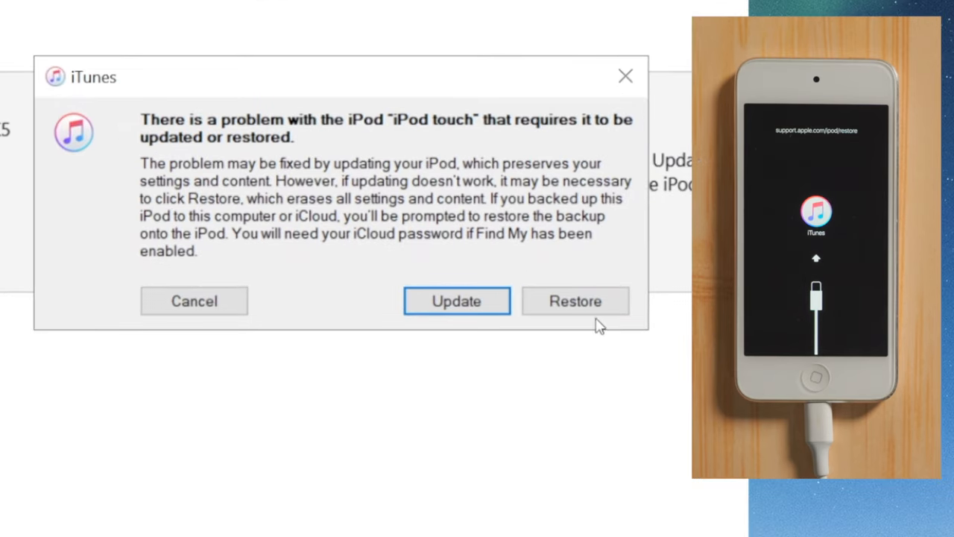
Choose Restore over Update and confirm erasing the iPod with Restore and Update.
left_click(575, 301)
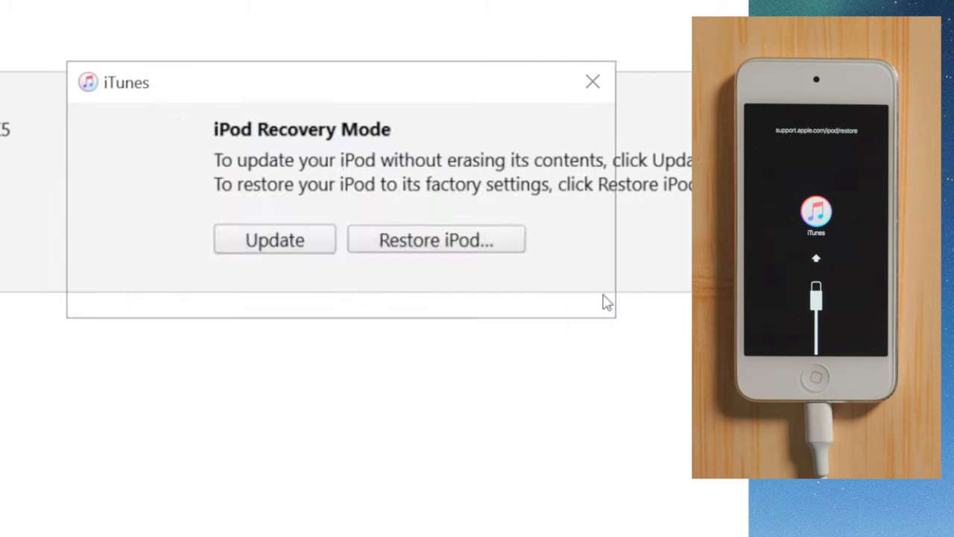
left_click(435, 239)
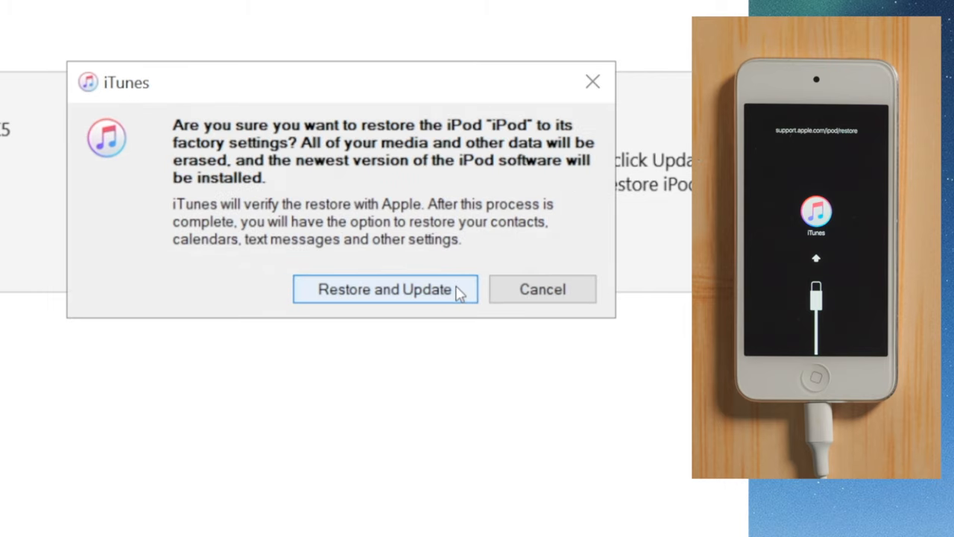
left_click(385, 289)
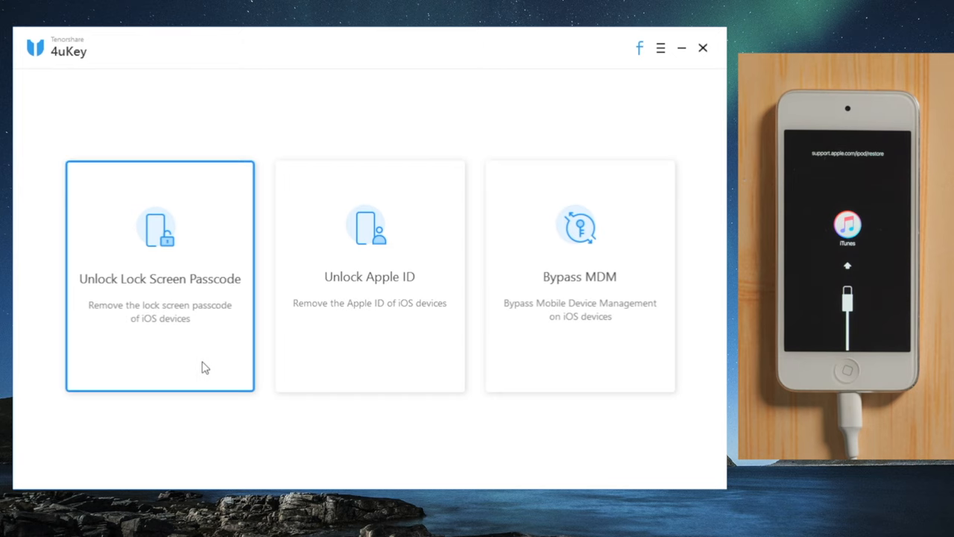
Start Unlock Lock Screen Passcode, download the matching firmware and run Start Unlock.
left_click(160, 276)
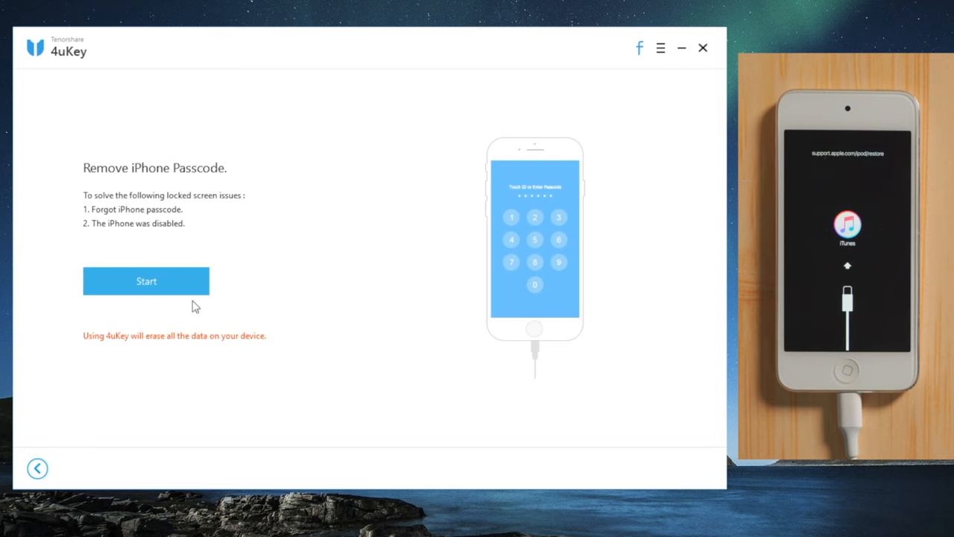
left_click(146, 280)
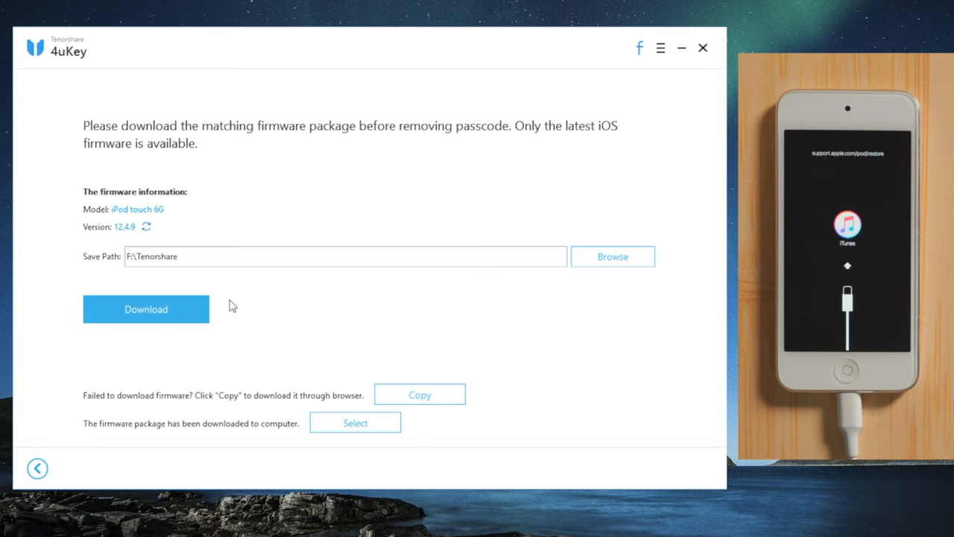
left_click(146, 309)
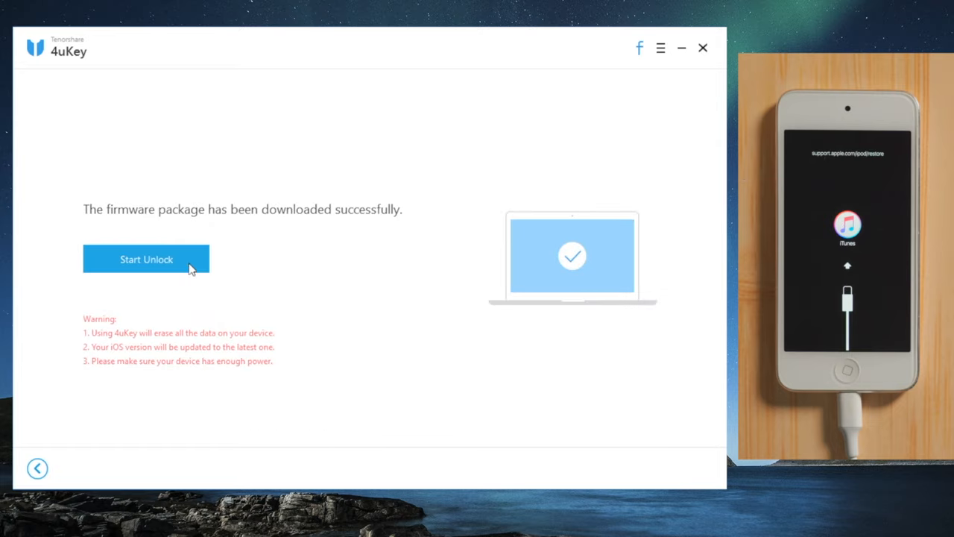
left_click(146, 259)
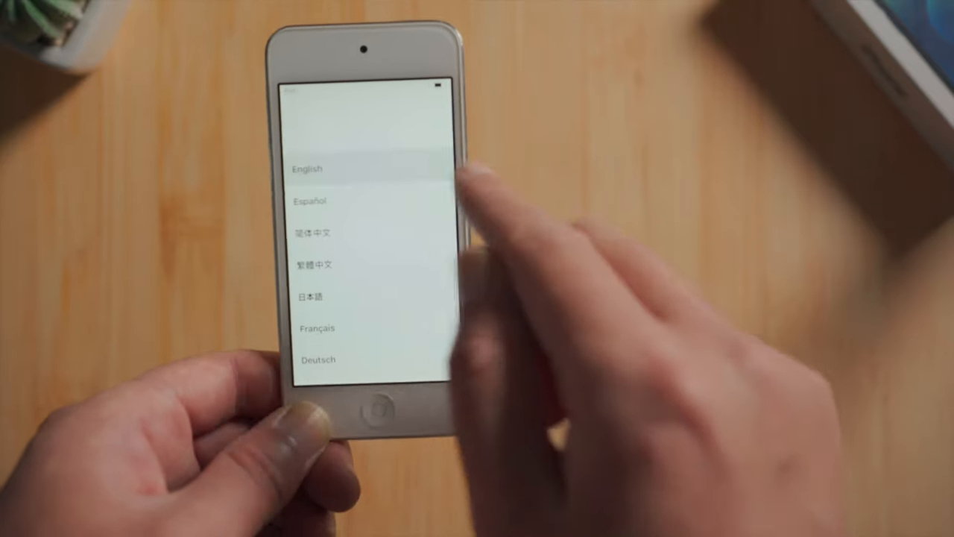
Choose English, then accept Data & Privacy and Keep Your iPod touch Up to Date.
left_click(308, 167)
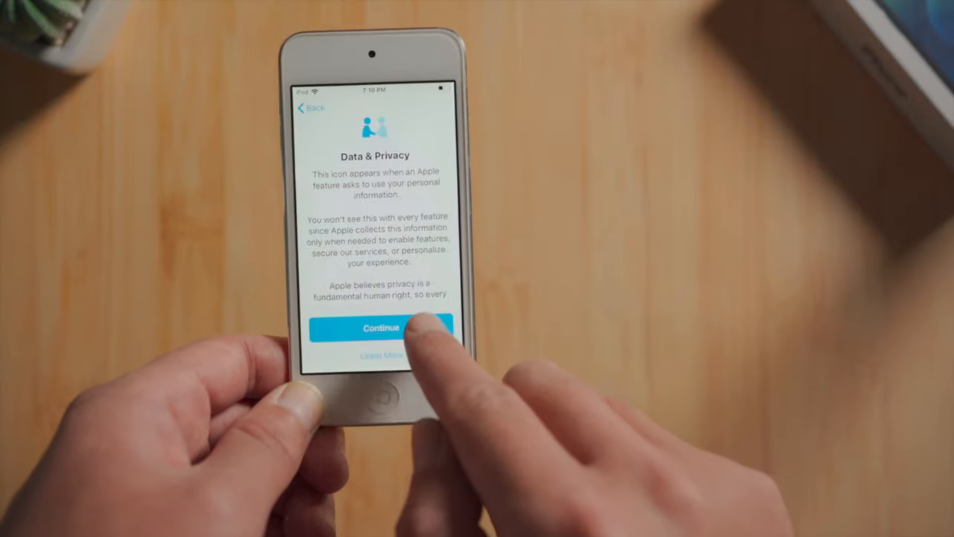
left_click(380, 328)
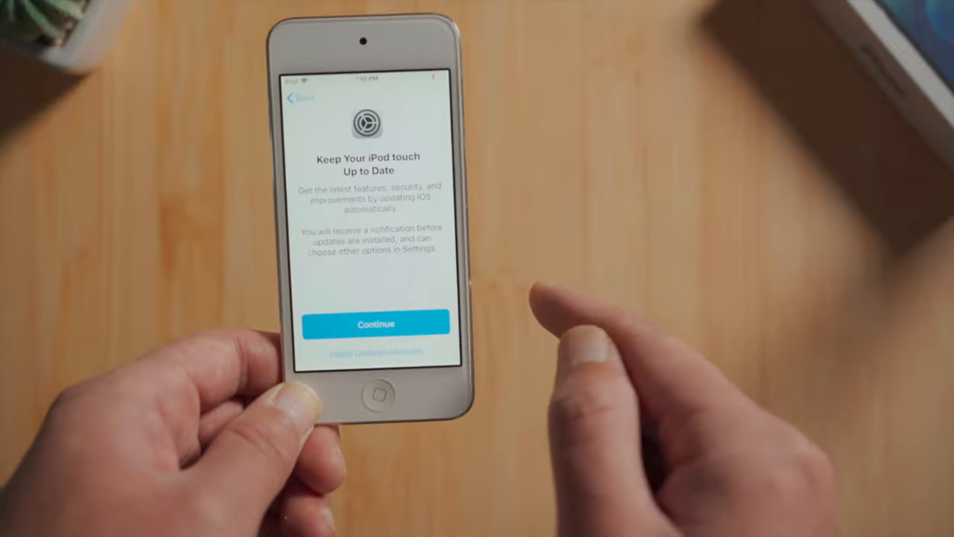
left_click(376, 324)
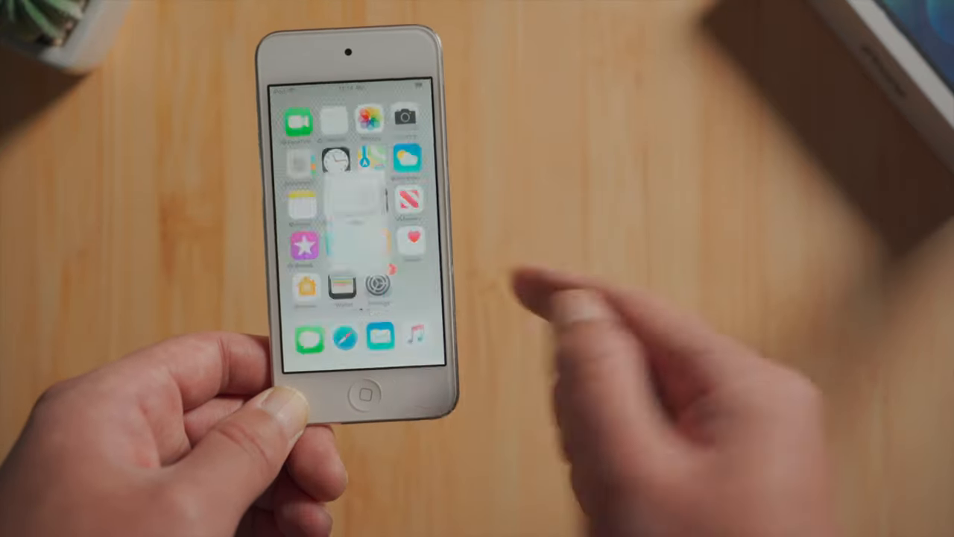